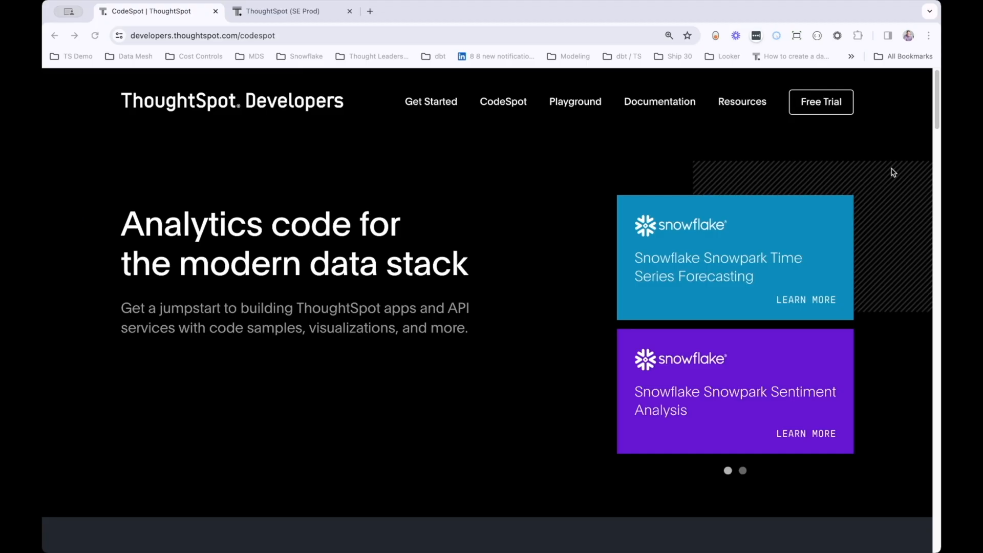
mouse_move(443, 278)
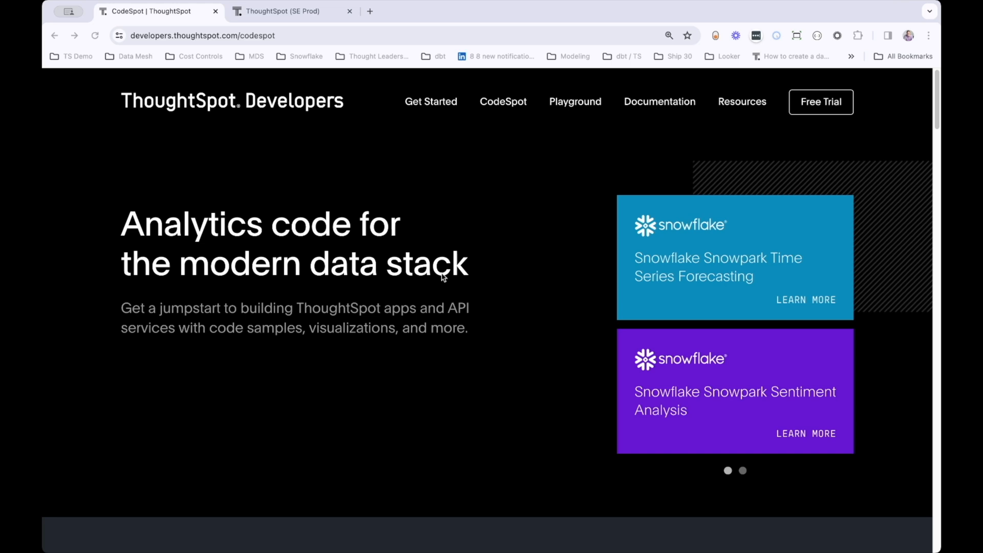
Switch to the 'ThoughtSpot (SE Prod)' browser tab to reach the ThoughtSpot home page.
click(284, 11)
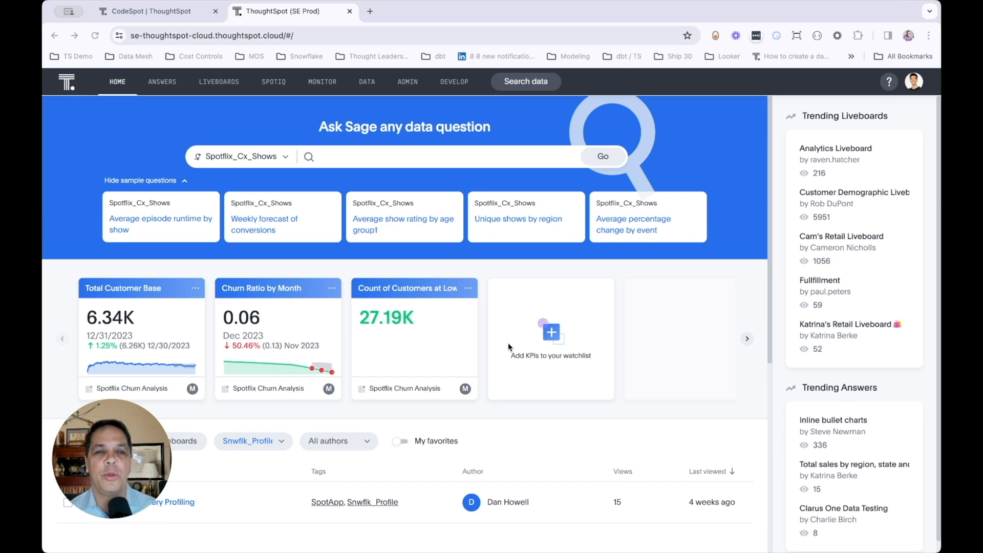
mouse_move(638, 365)
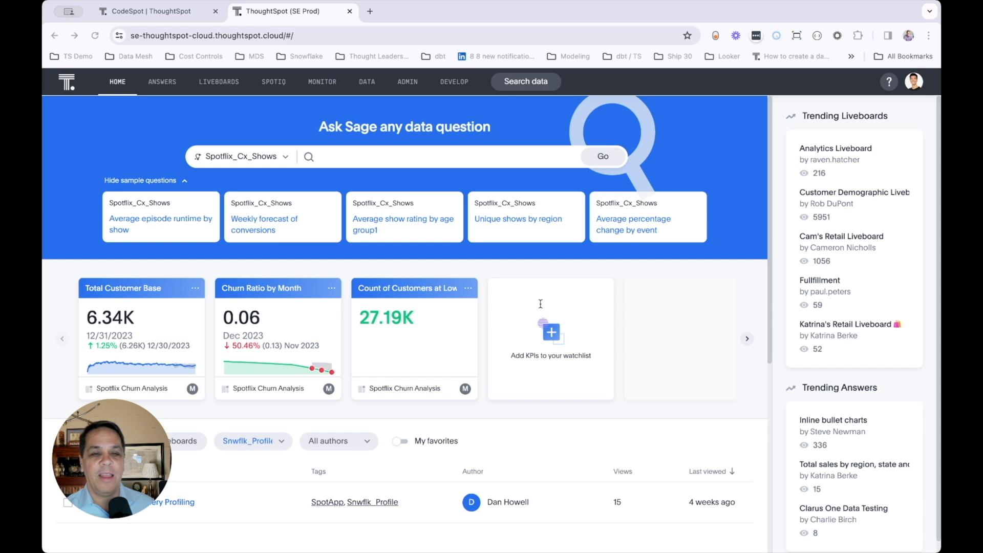
mouse_move(393, 161)
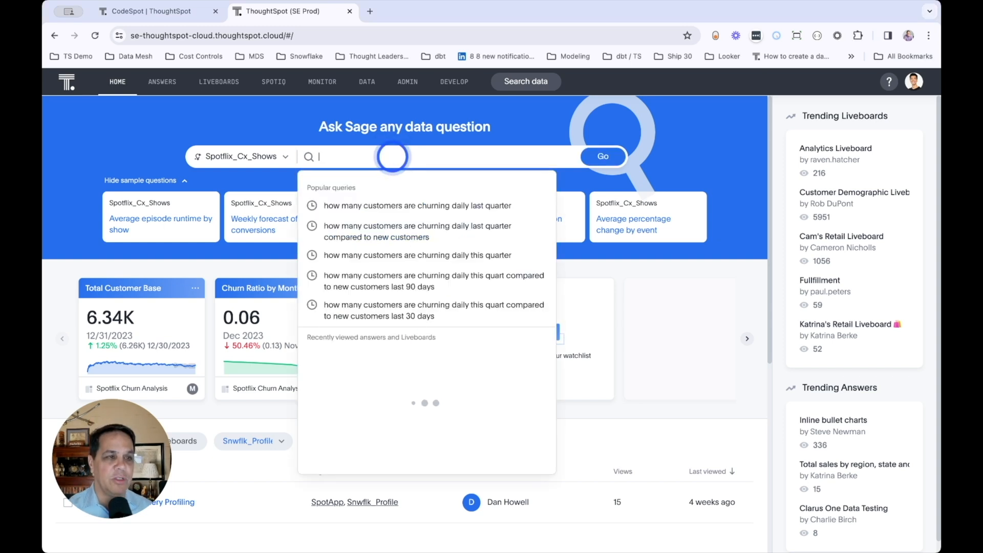
Ask Sage 'how many customers are churning daily last quarter' to get a daily churn line chart.
click(418, 206)
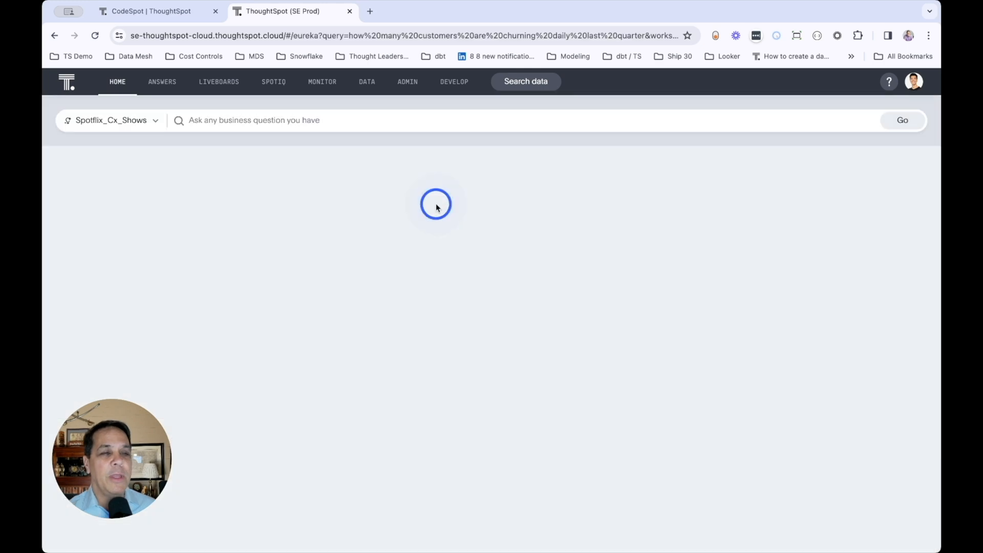
click(902, 119)
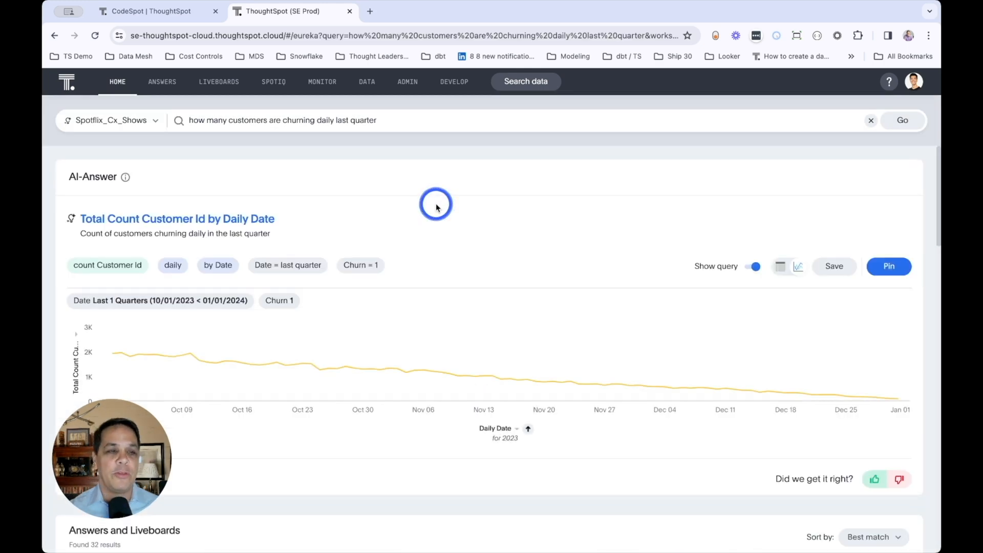
mouse_move(448, 385)
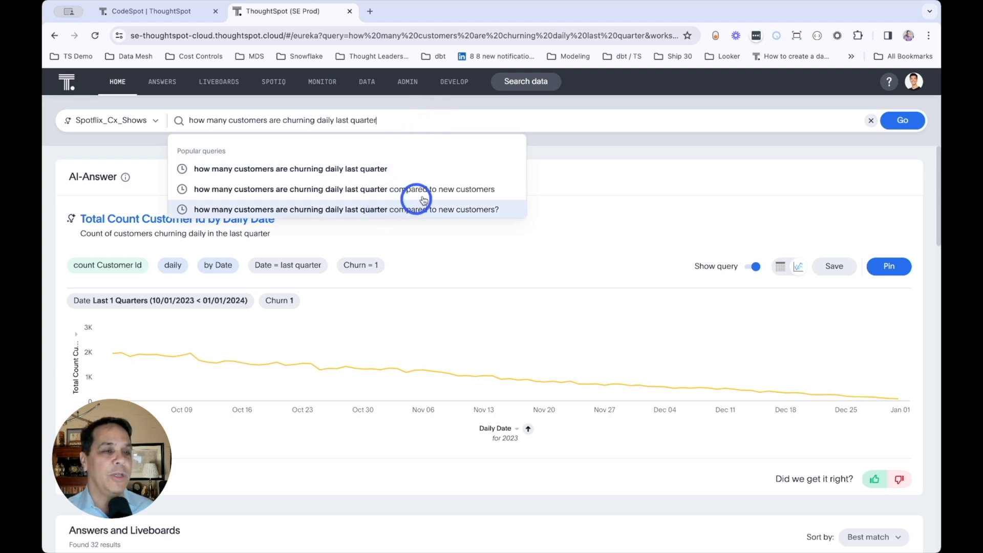
Pick the suggestion comparing daily churned customers last quarter with new customers joined.
click(344, 189)
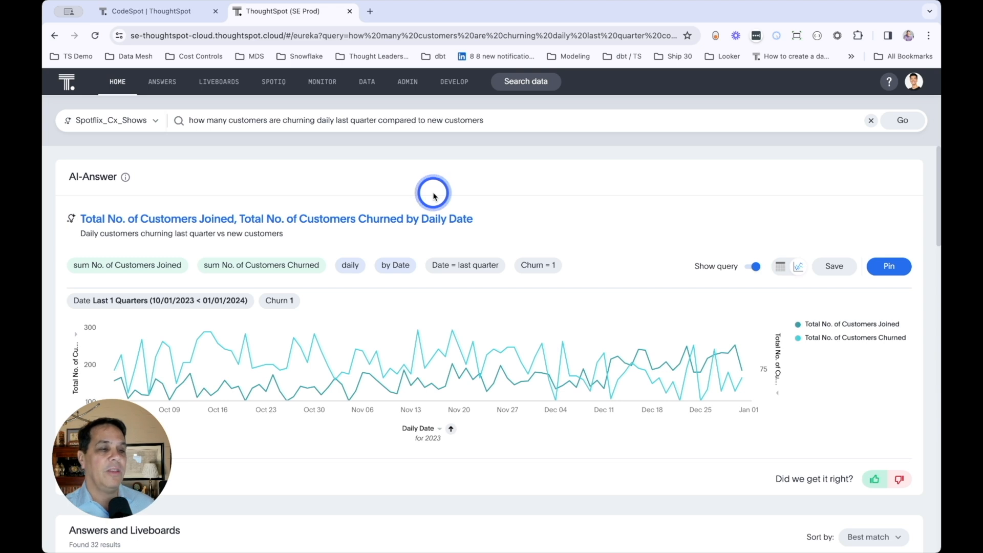
mouse_move(251, 389)
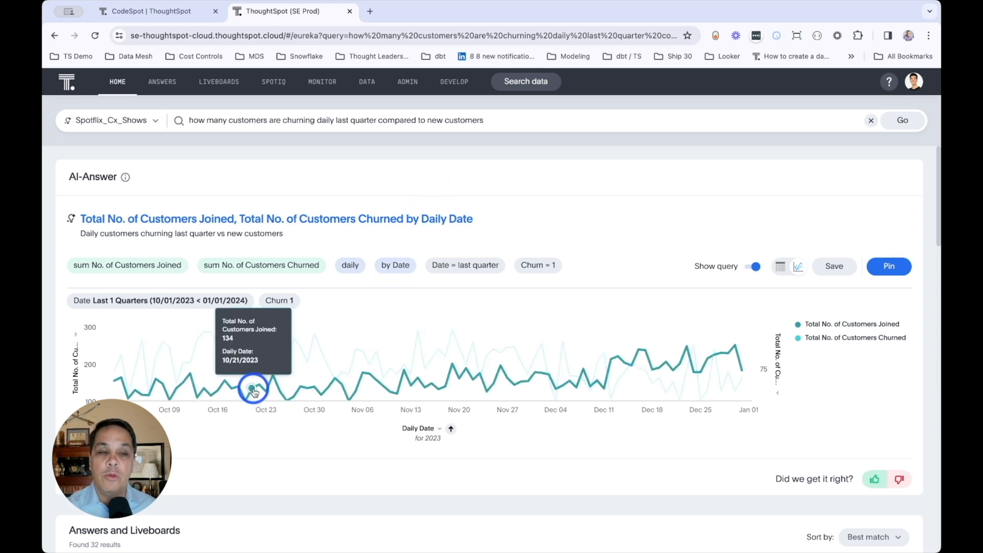
mouse_move(218, 344)
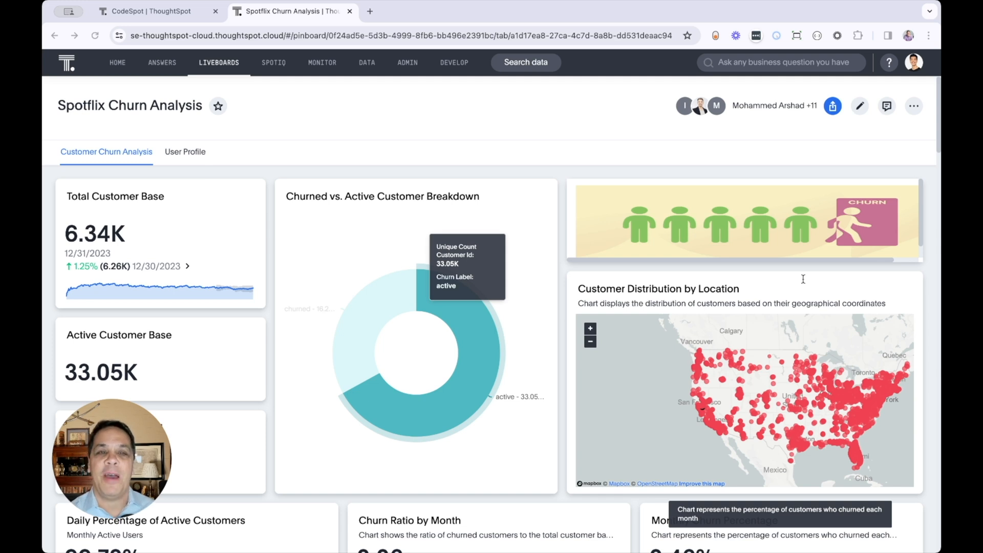
mouse_move(723, 251)
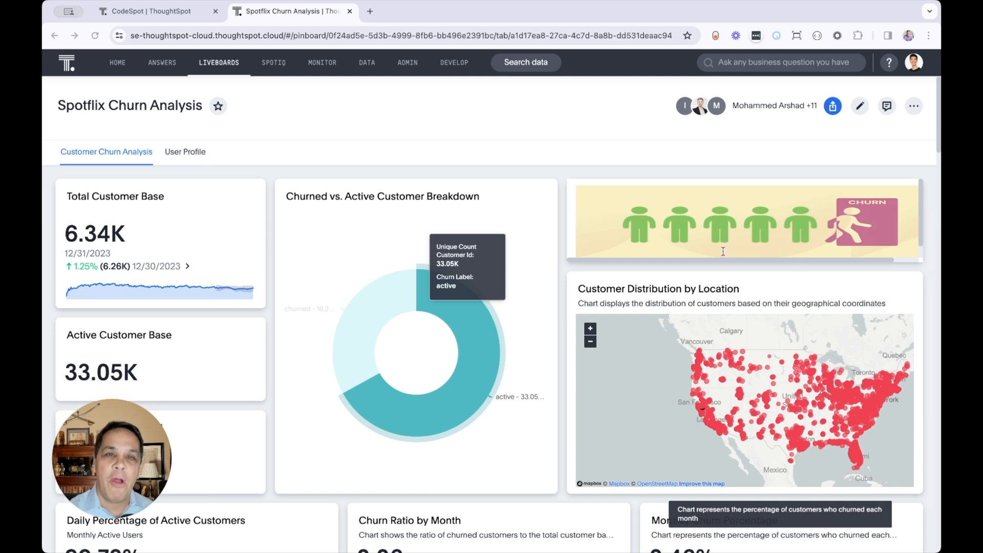
mouse_move(694, 207)
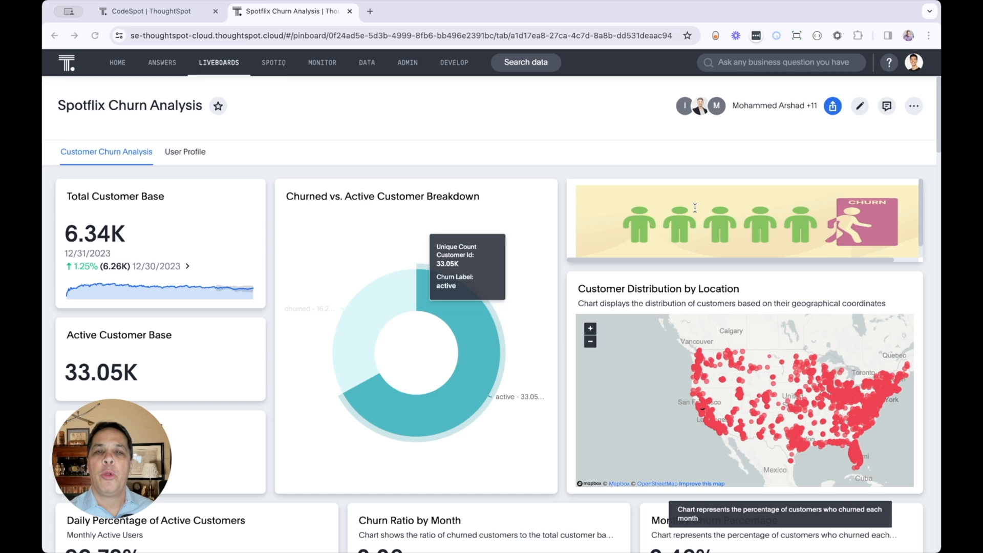
mouse_move(700, 217)
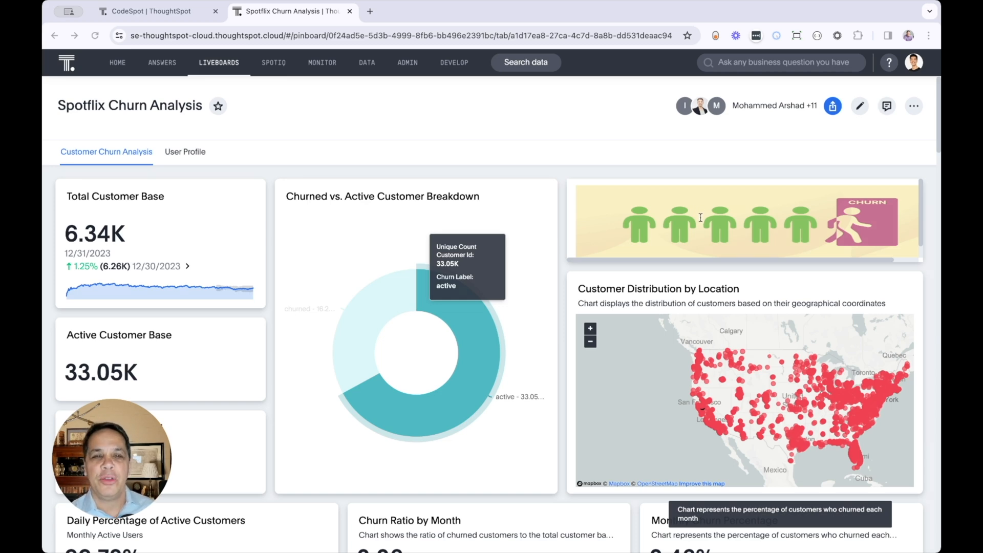
Scroll down to the gender, age group, region and viewing patterns charts.
scroll(down, 3)
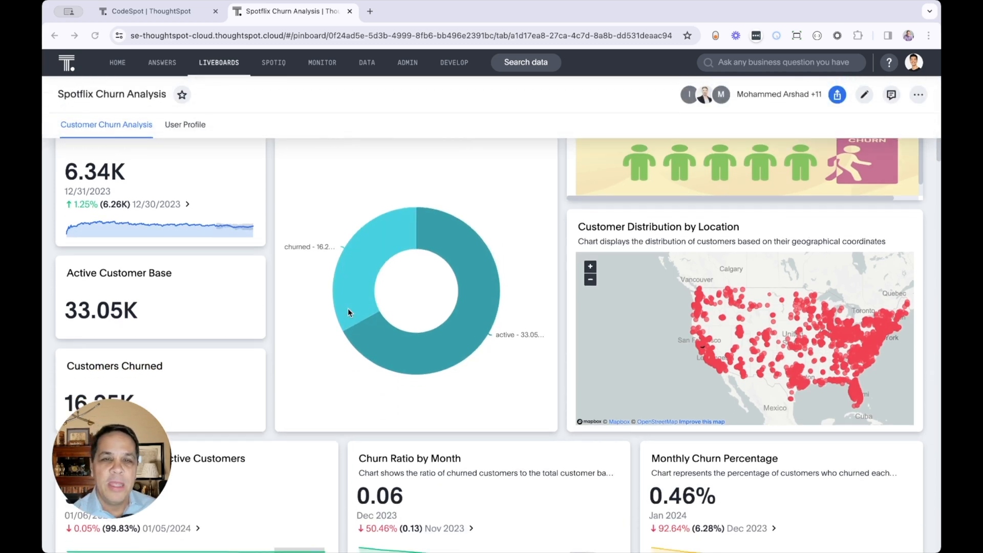
scroll(down, 3)
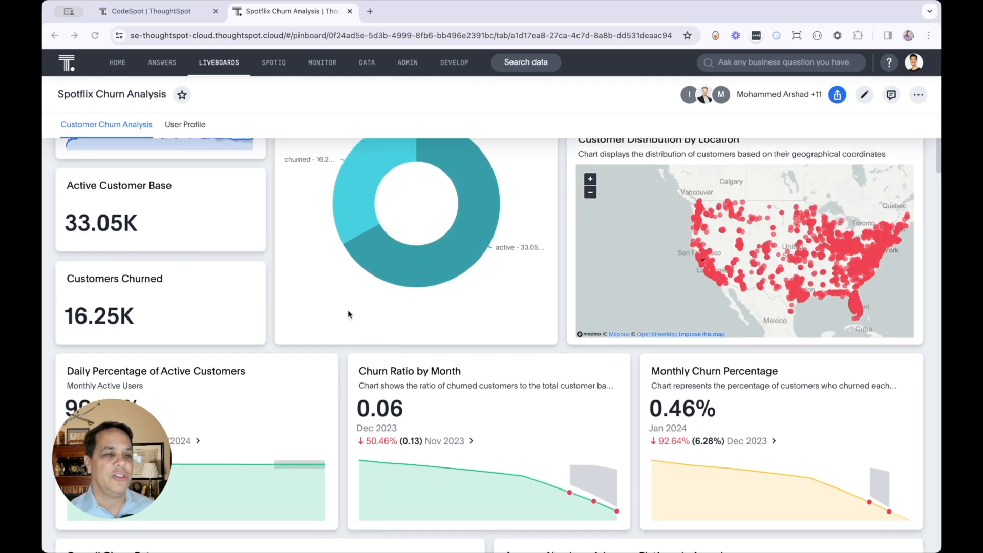
scroll(down, 3)
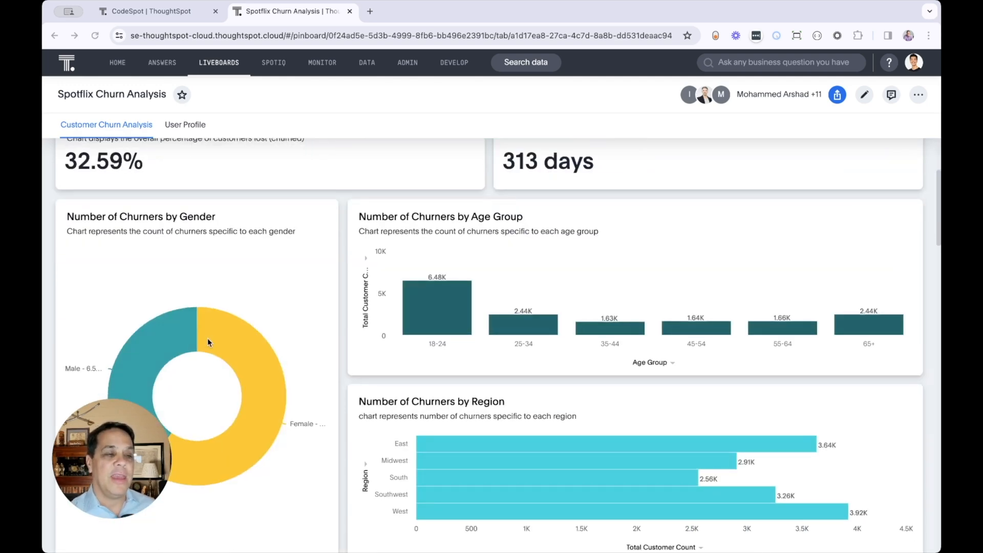
mouse_move(270, 315)
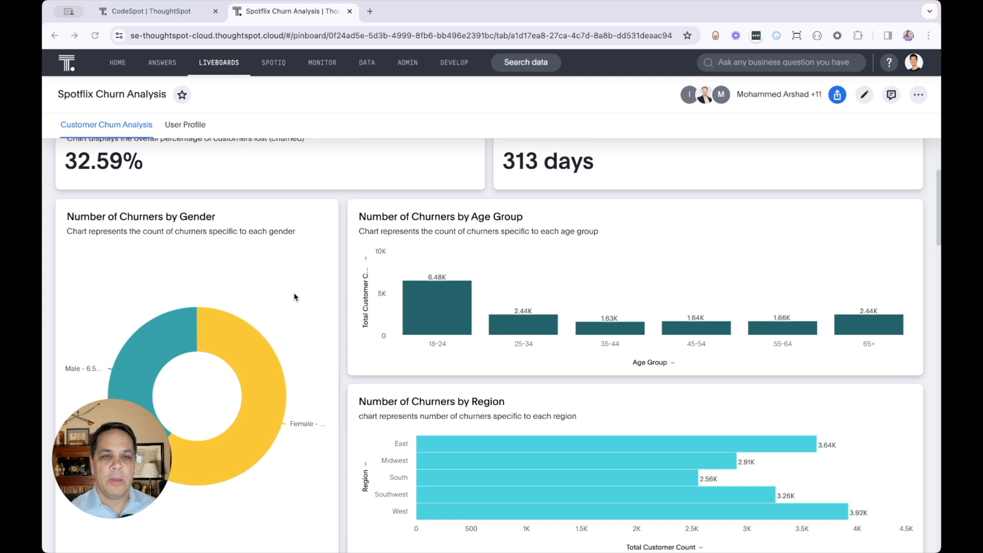
scroll(down, 3)
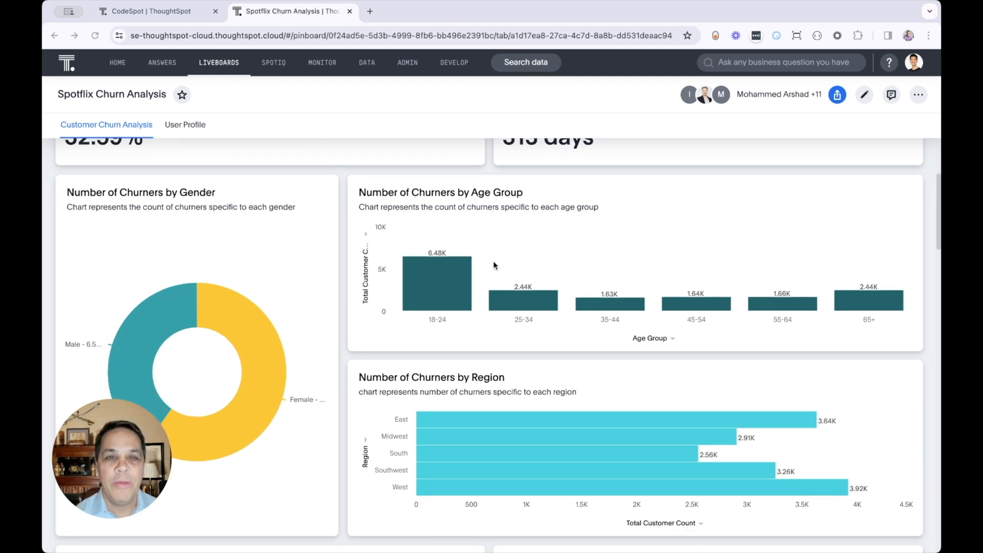
scroll(down, 3)
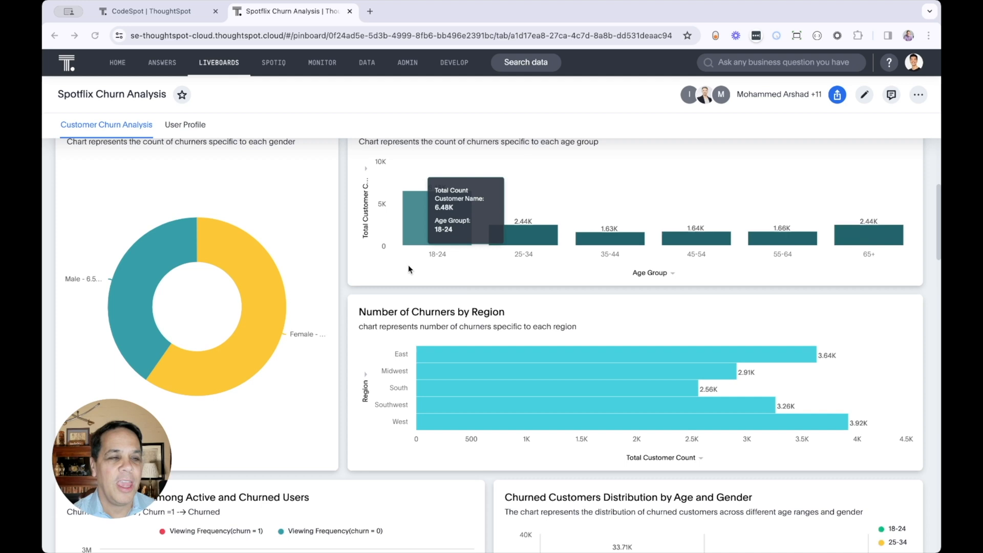
scroll(down, 3)
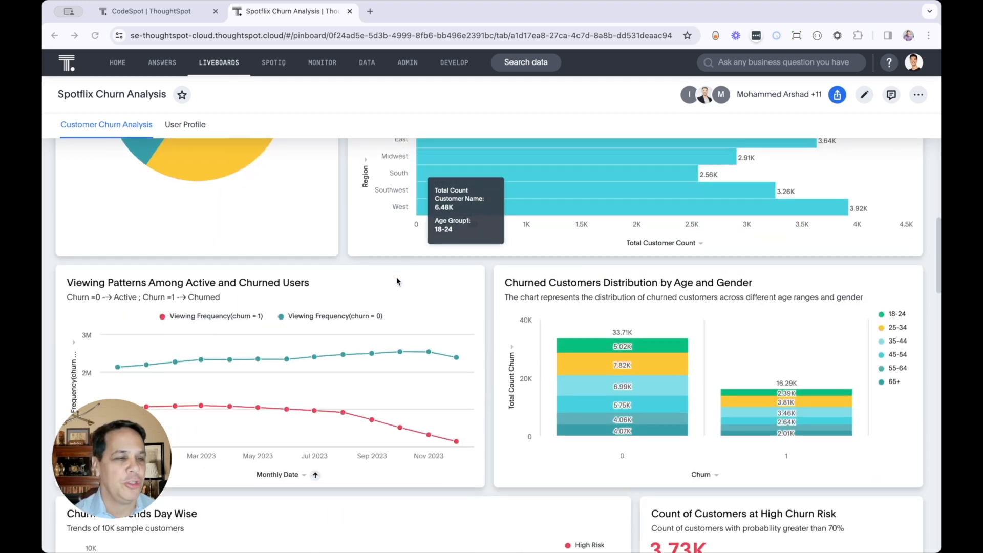
scroll(down, 3)
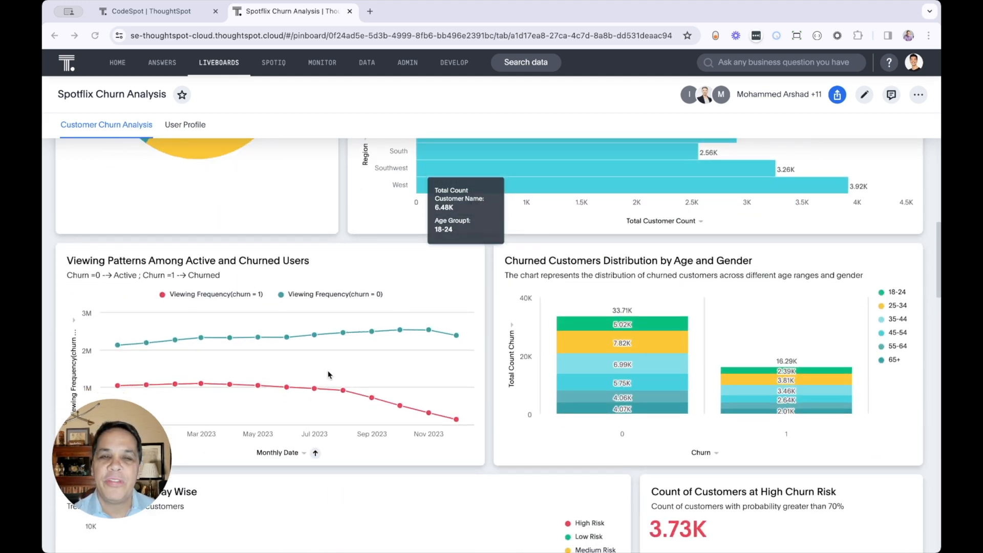
mouse_move(313, 353)
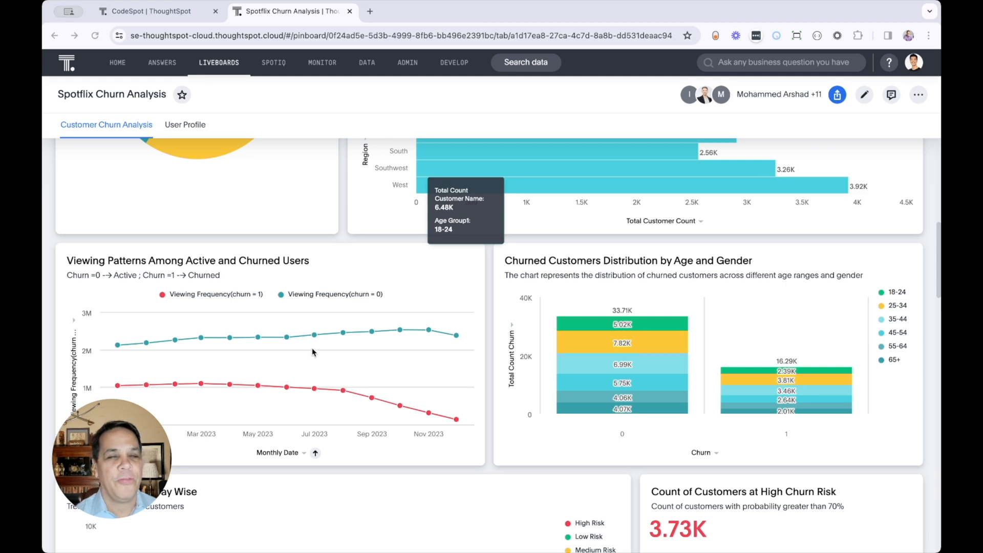
mouse_move(193, 413)
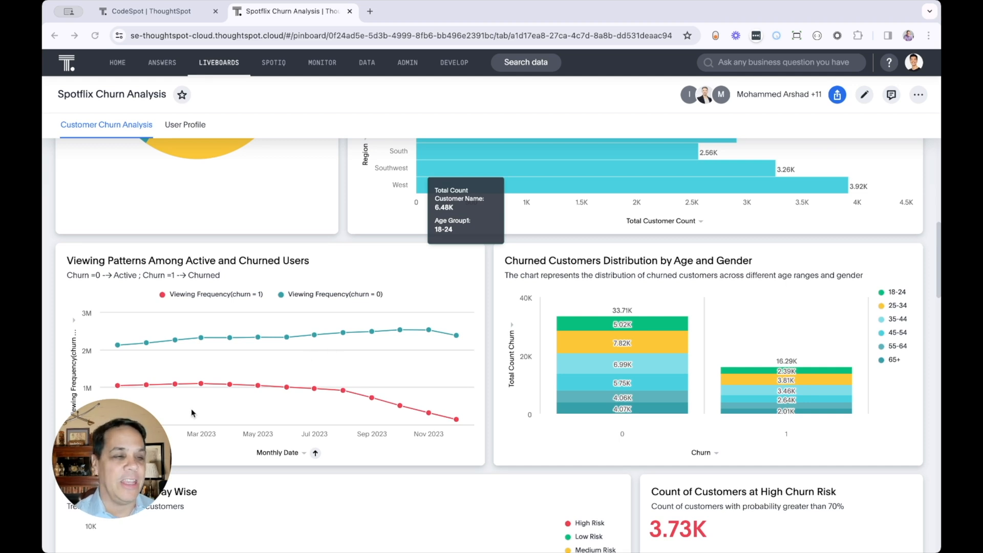
mouse_move(249, 393)
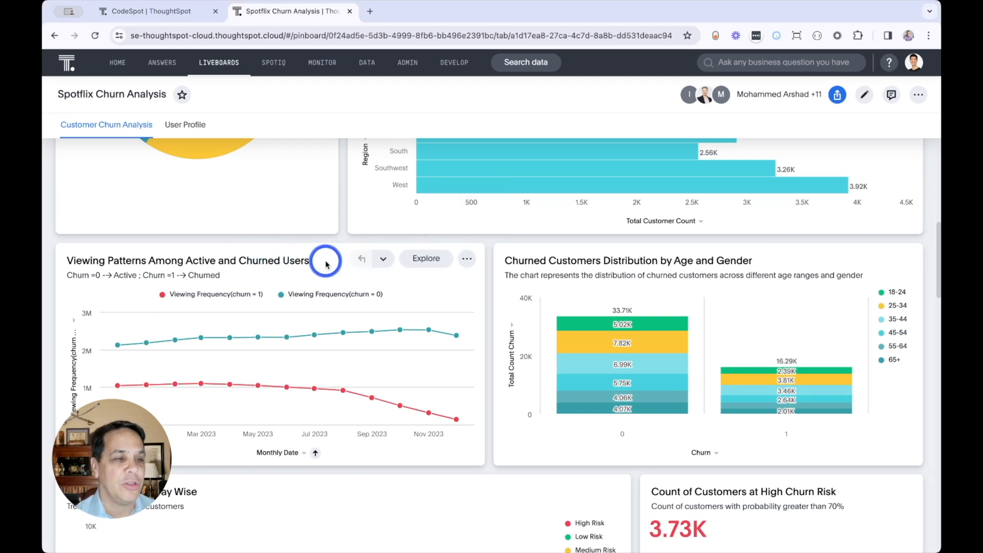
mouse_move(372, 395)
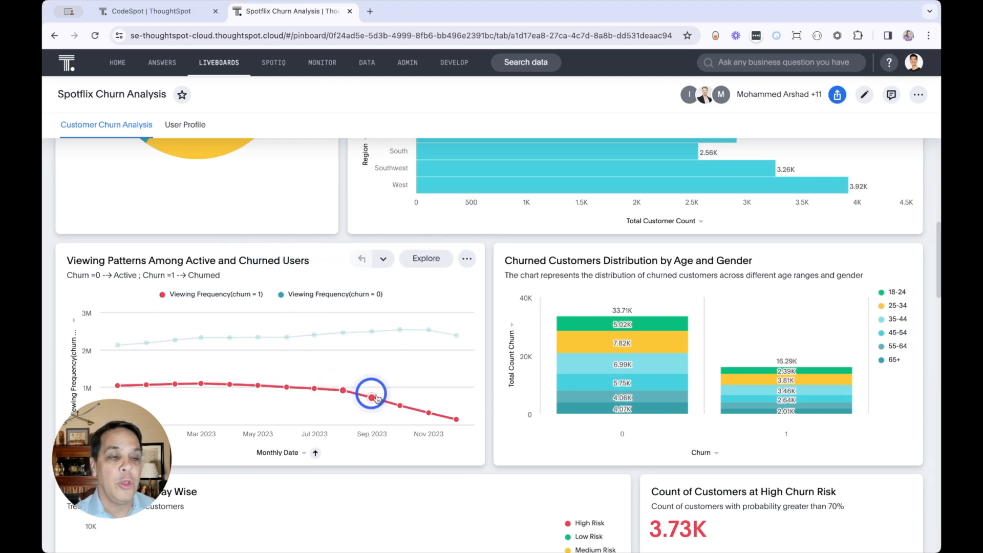
mouse_move(404, 407)
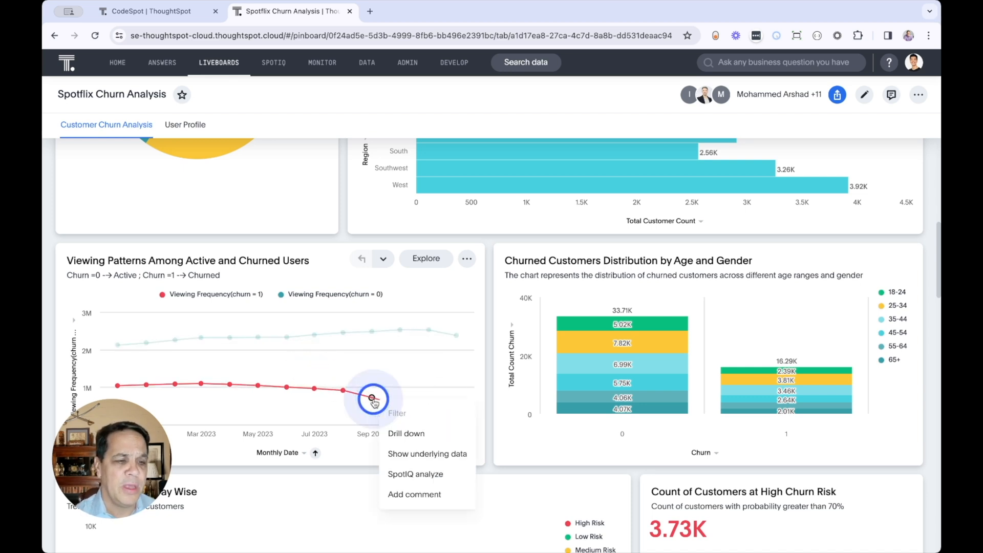
Drill the September churned viewing point down by Show Genres.
click(406, 433)
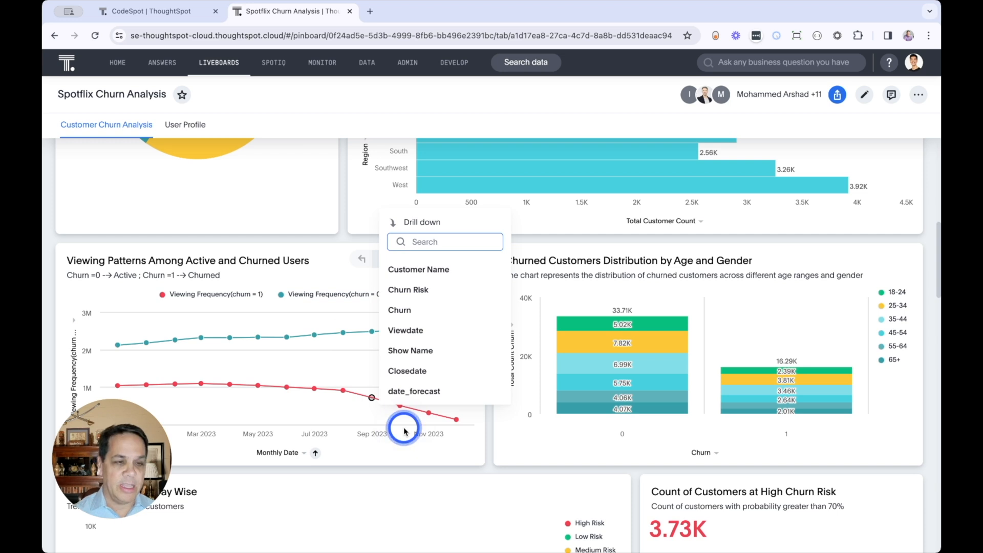
text(gen)
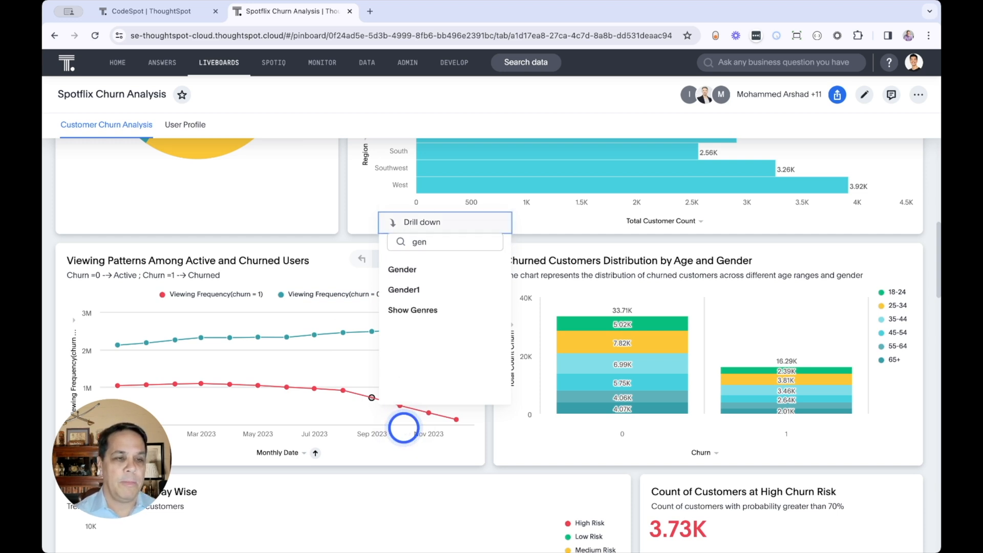
mouse_move(437, 296)
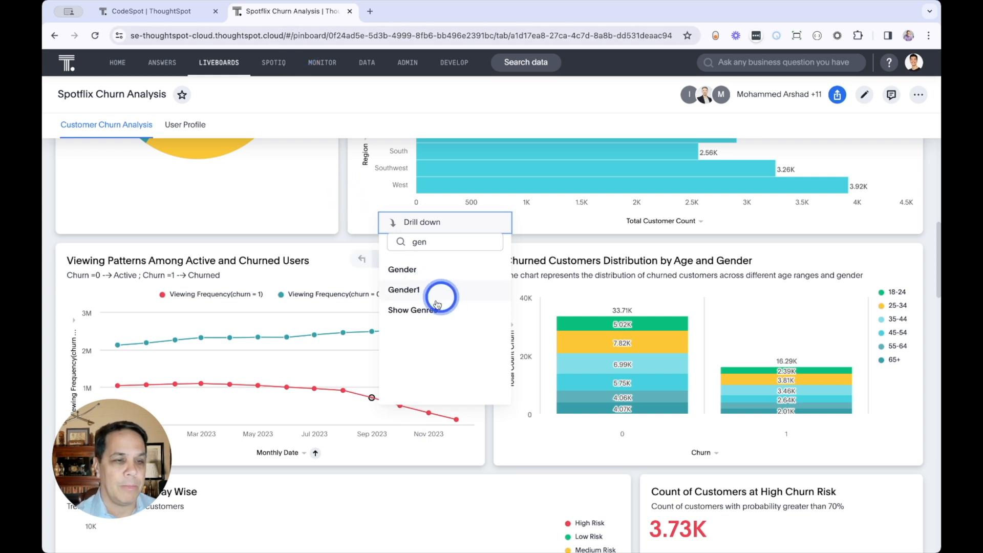
click(415, 309)
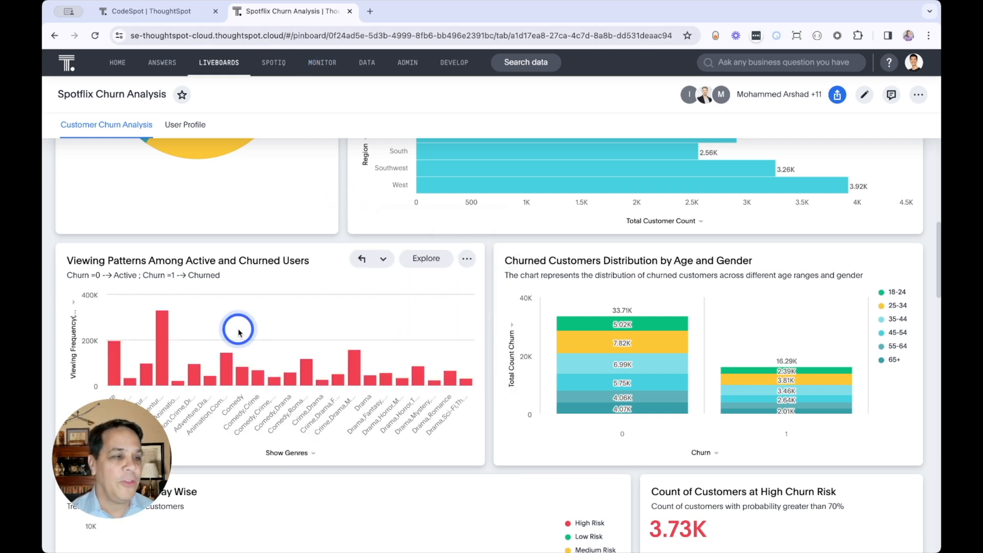
mouse_move(165, 366)
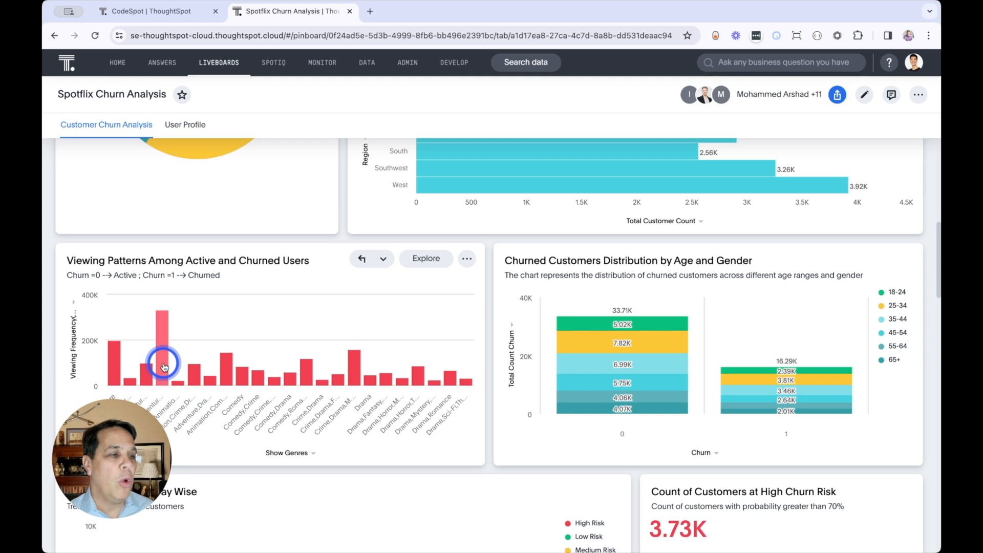
mouse_move(165, 366)
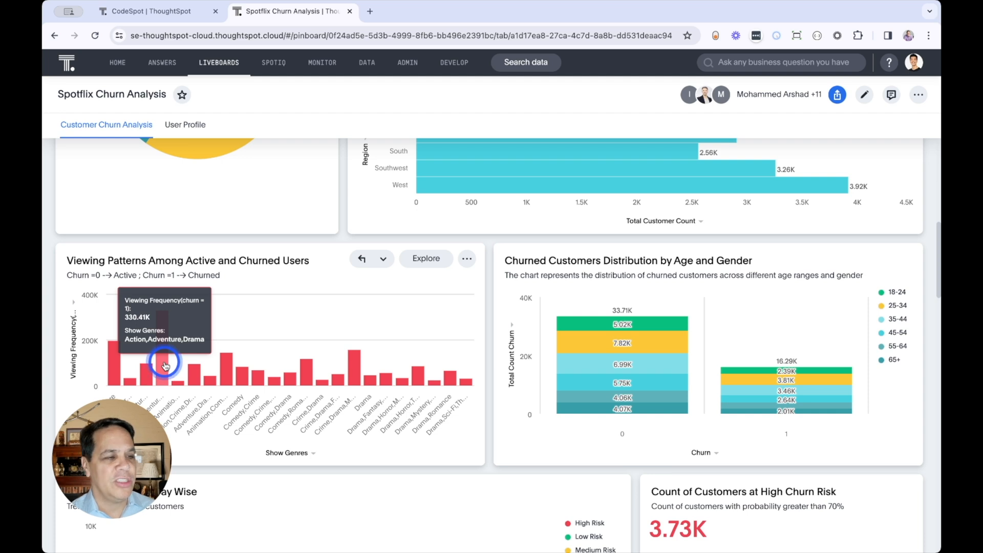
mouse_move(176, 349)
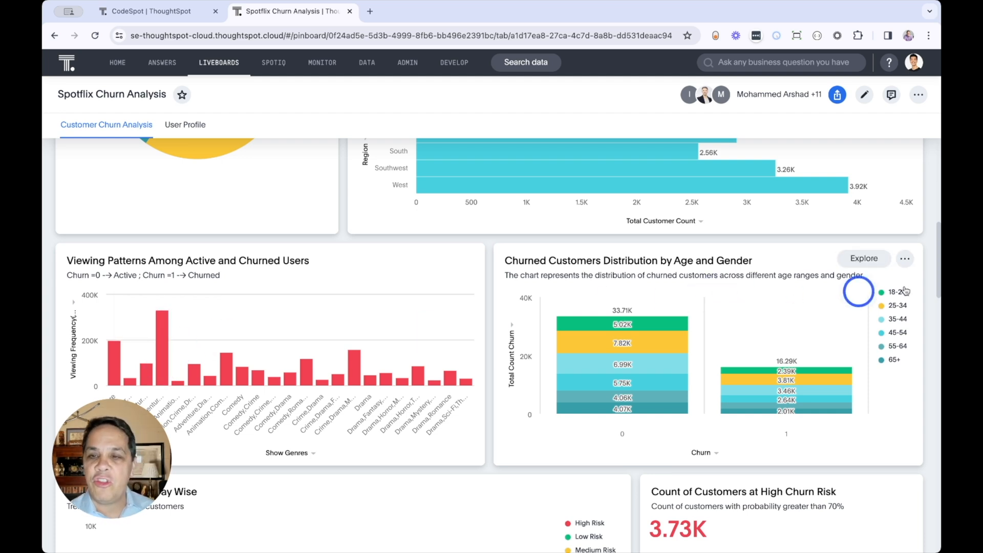
mouse_move(808, 257)
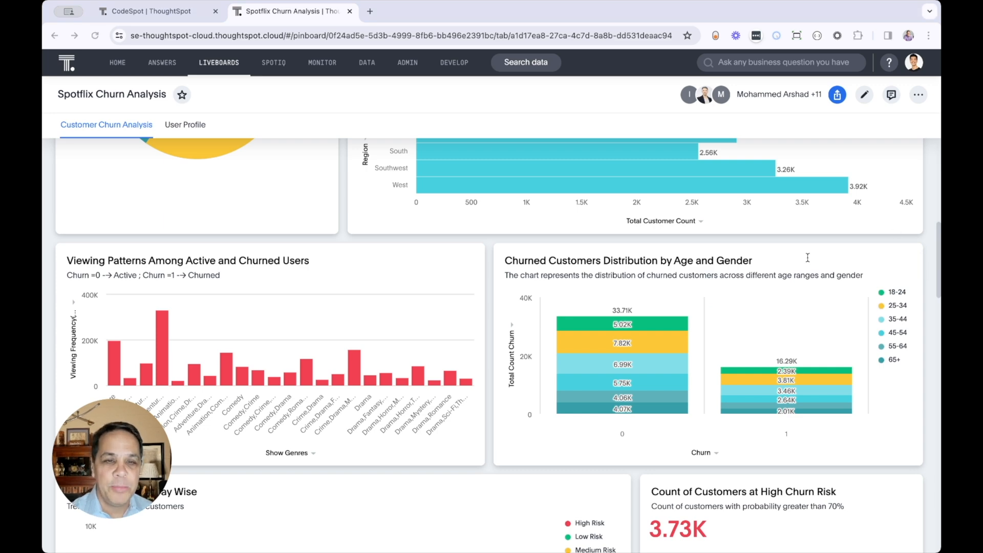
Scroll to the Churn Risk Trends Day Wise chart and high, medium, low risk counts.
scroll(down, 3)
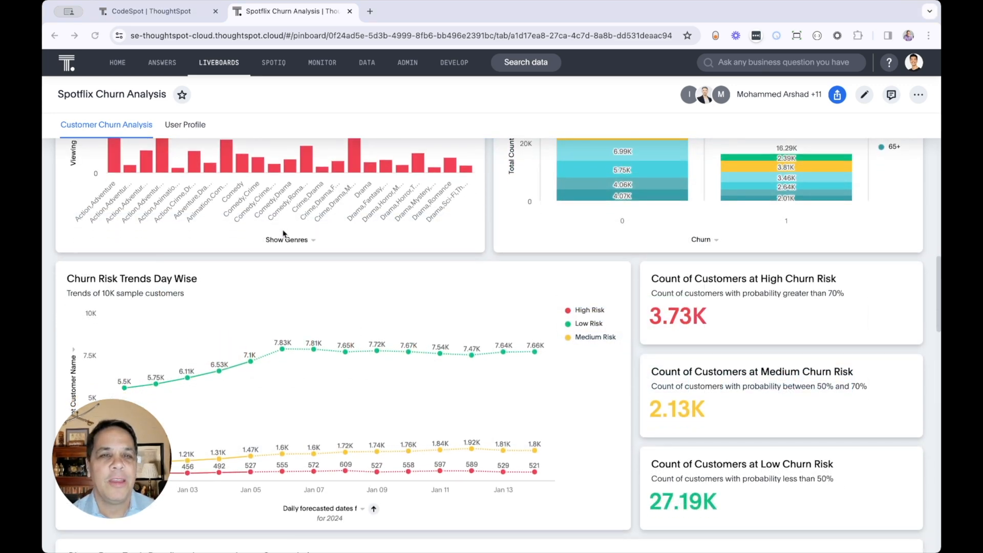
scroll(down, 3)
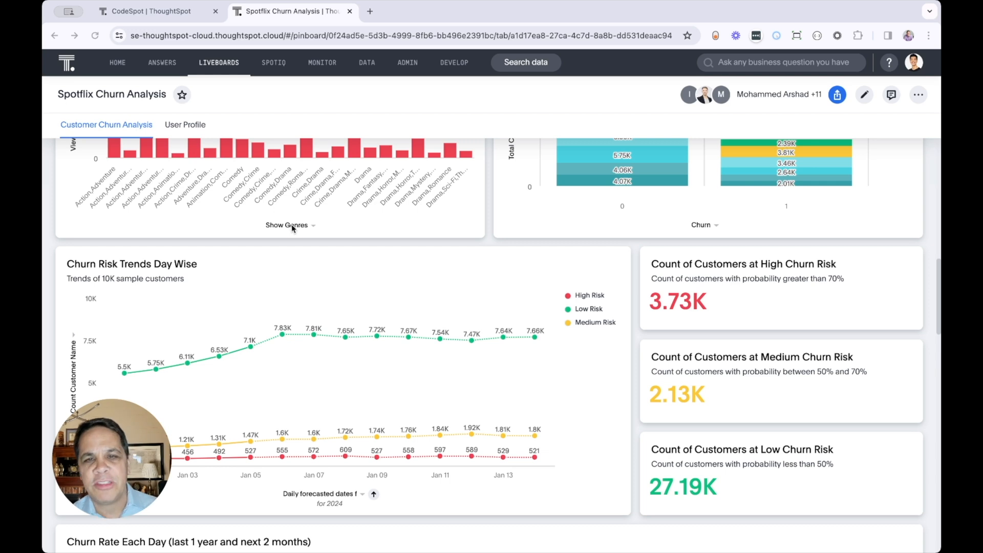
scroll(down, 3)
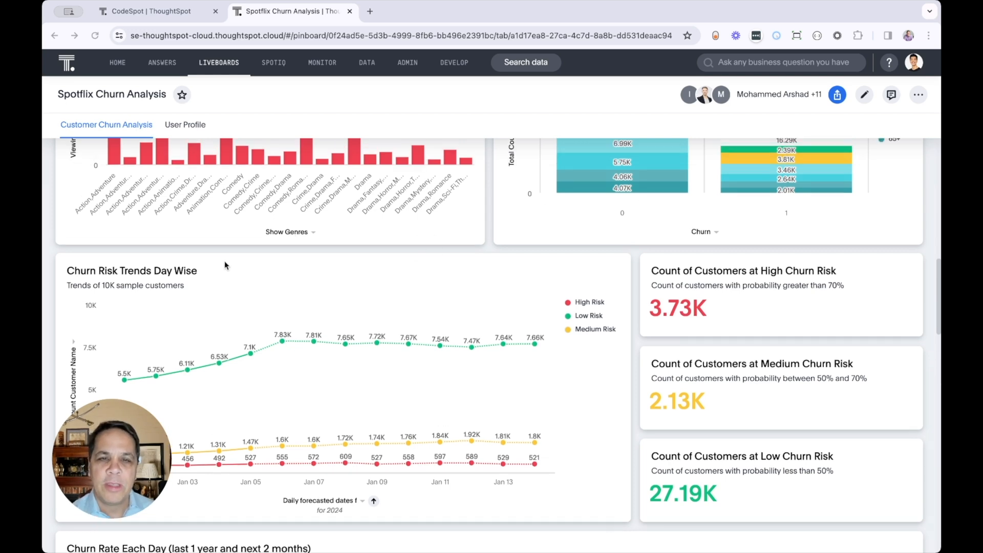
scroll(down, 3)
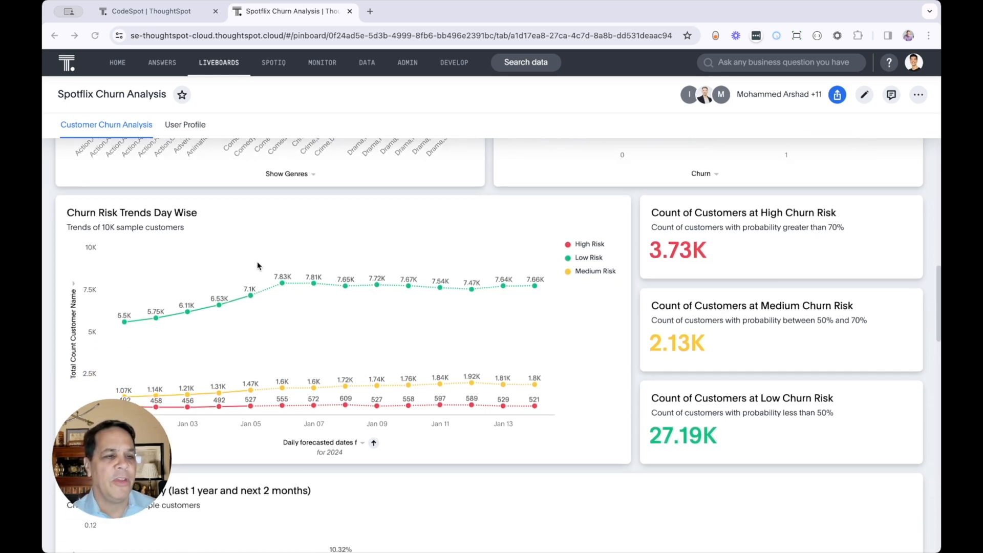
mouse_move(724, 255)
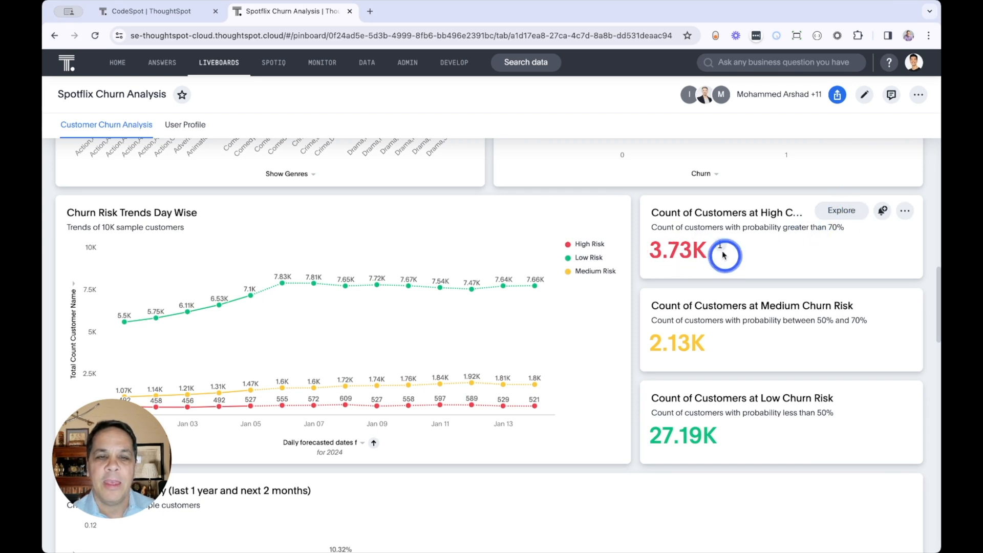
mouse_move(729, 229)
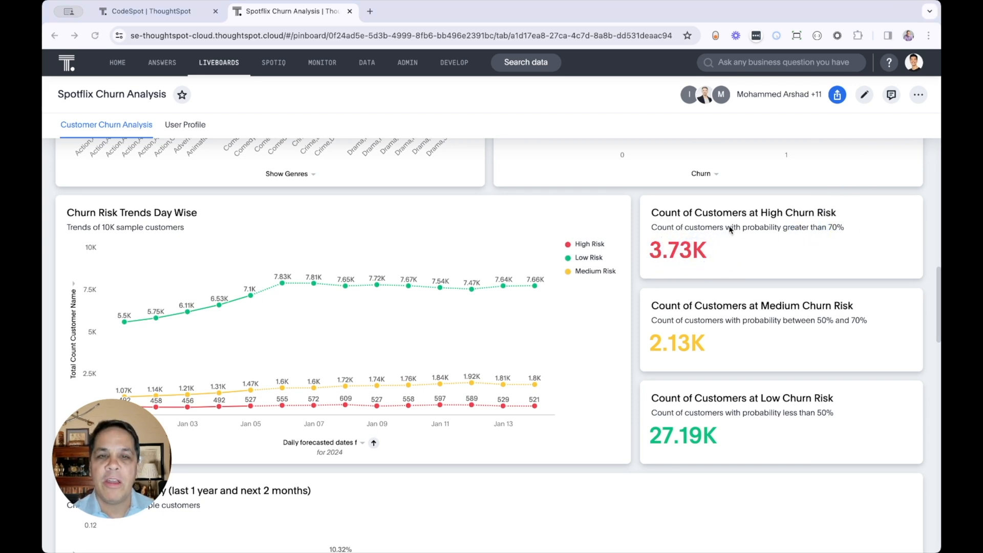
mouse_move(416, 185)
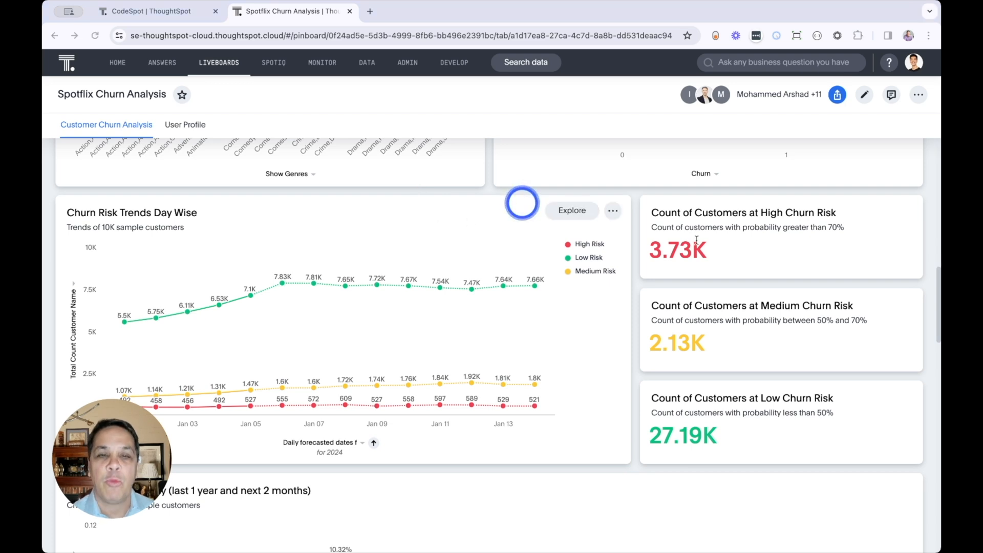
mouse_move(286, 342)
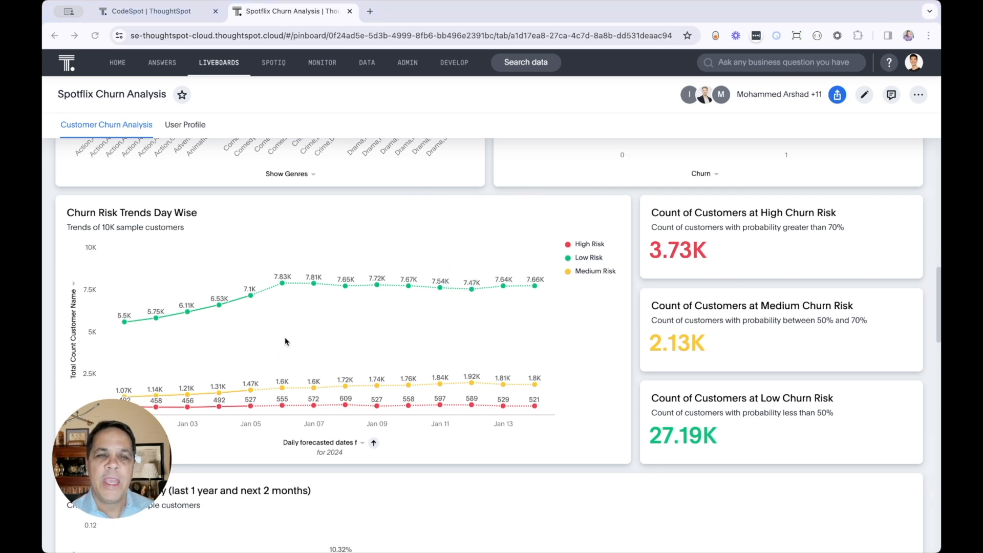
mouse_move(240, 409)
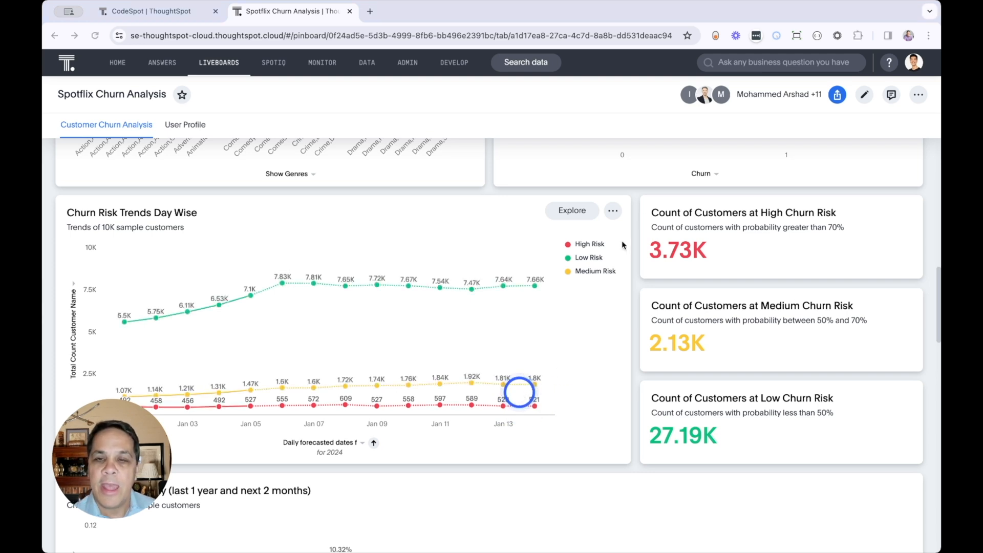
mouse_move(587, 257)
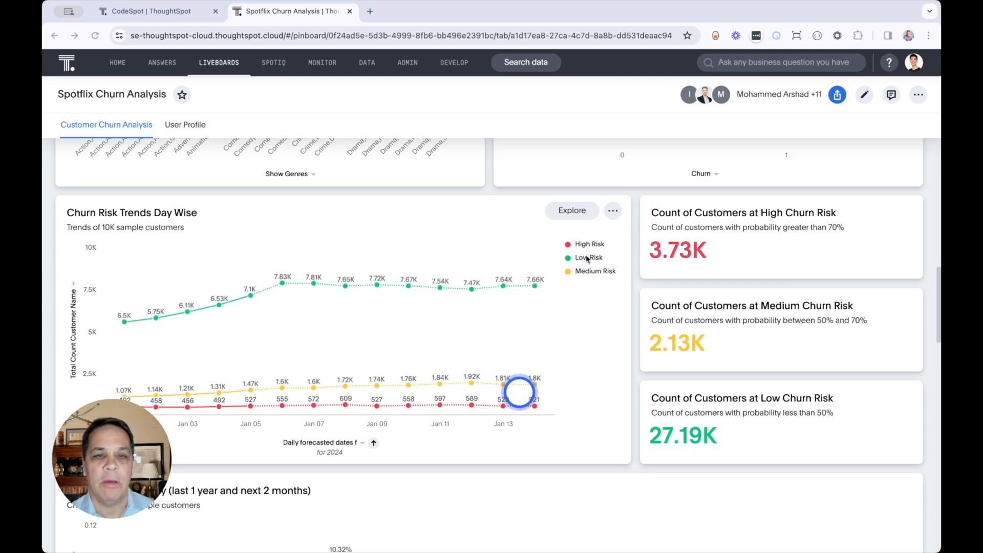
scroll(down, 3)
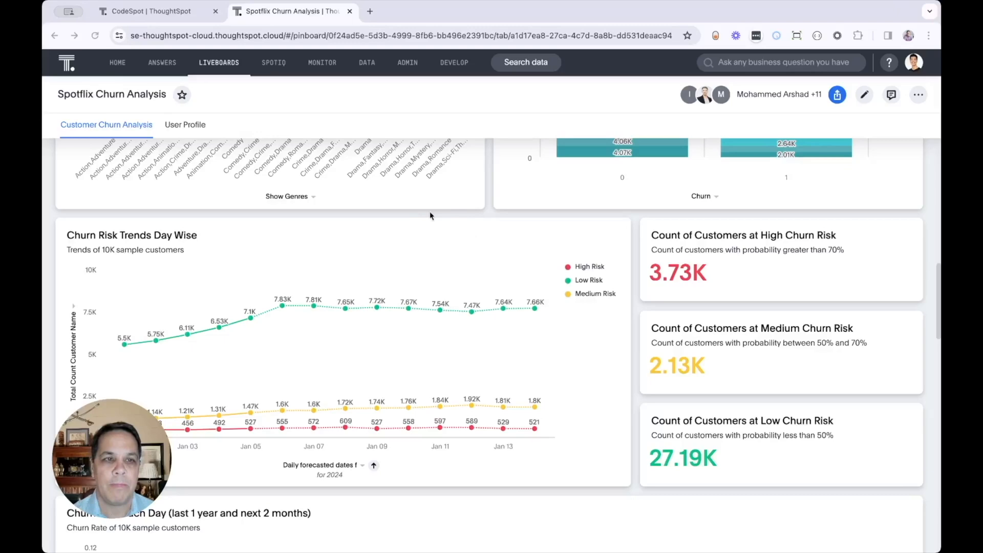
Scroll to the Churn Rate Each Day chart covering last year and two forecast months.
scroll(down, 3)
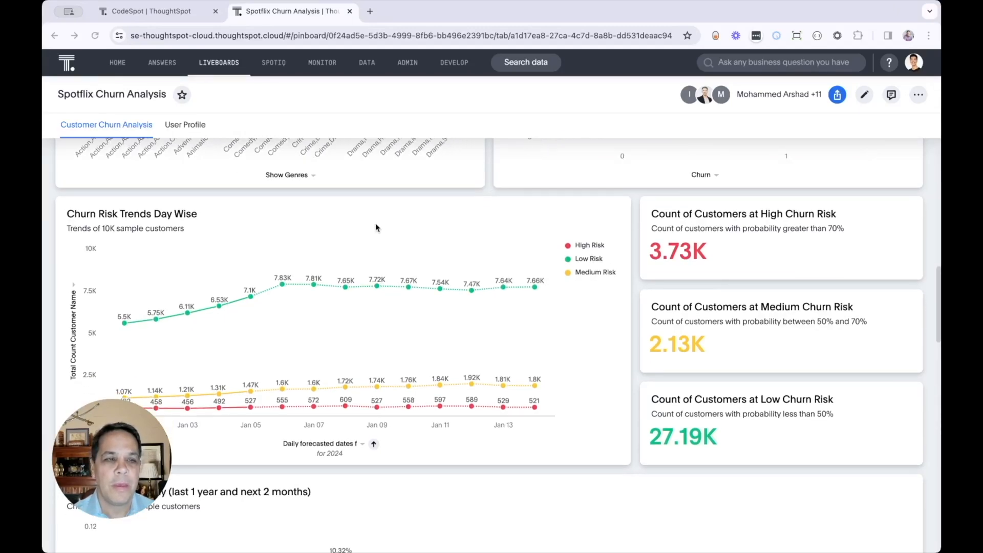
scroll(down, 3)
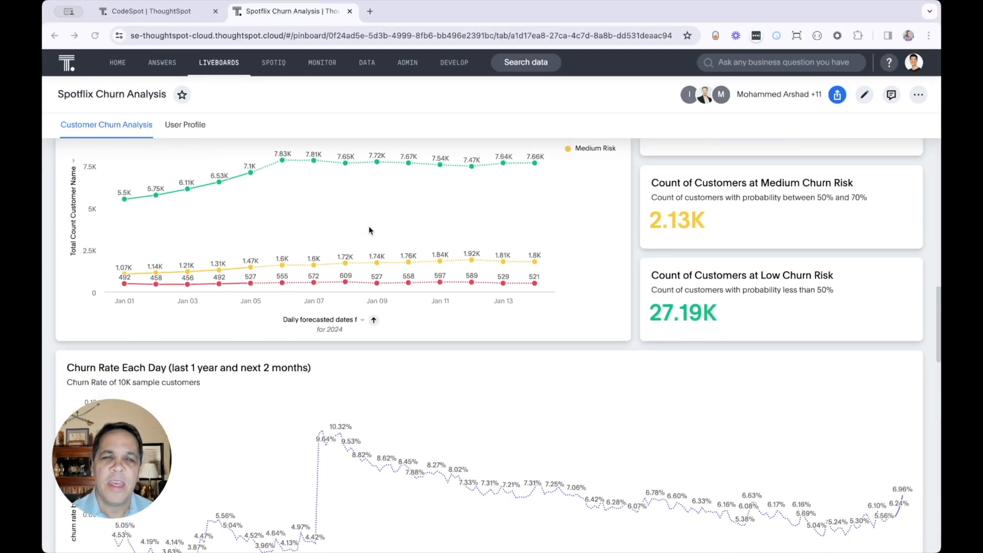
scroll(down, 3)
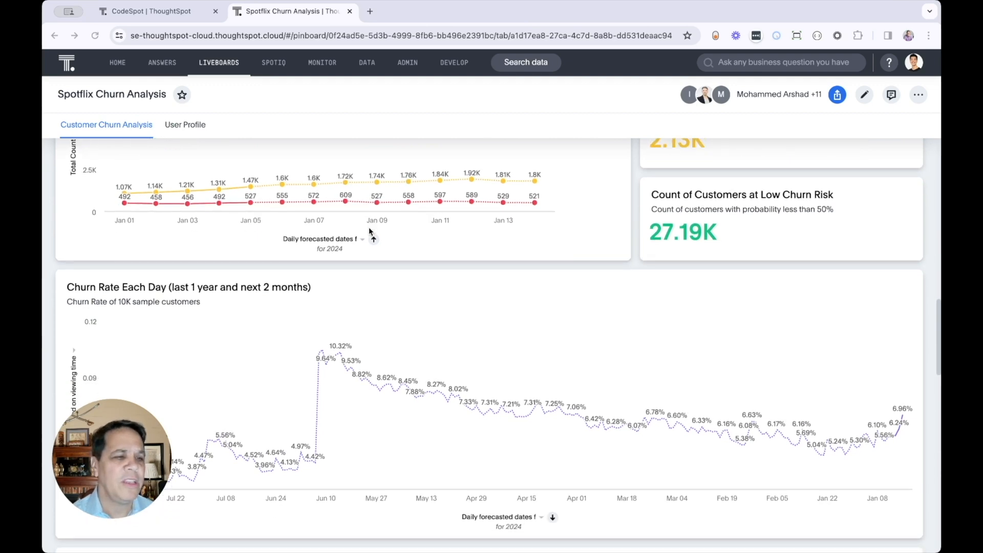
scroll(down, 3)
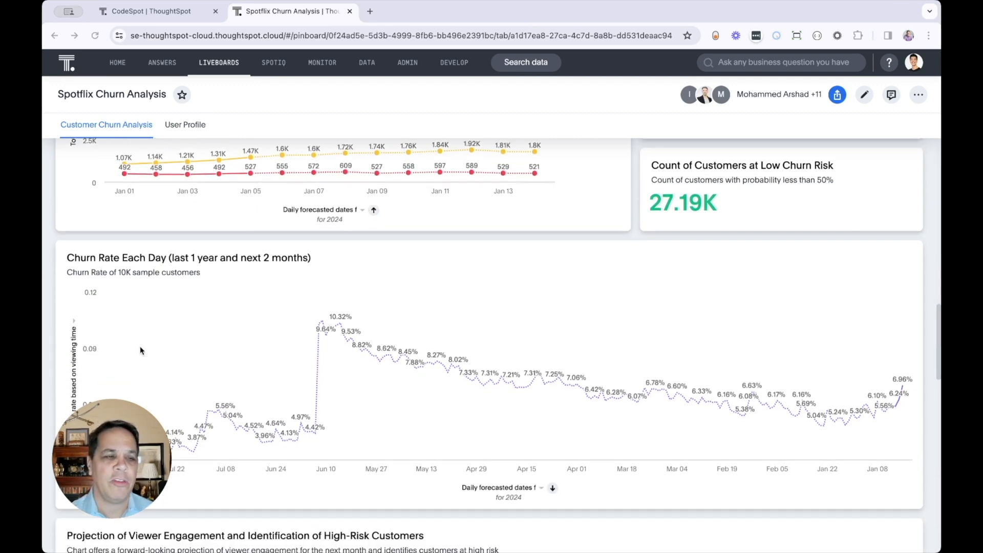
click(666, 419)
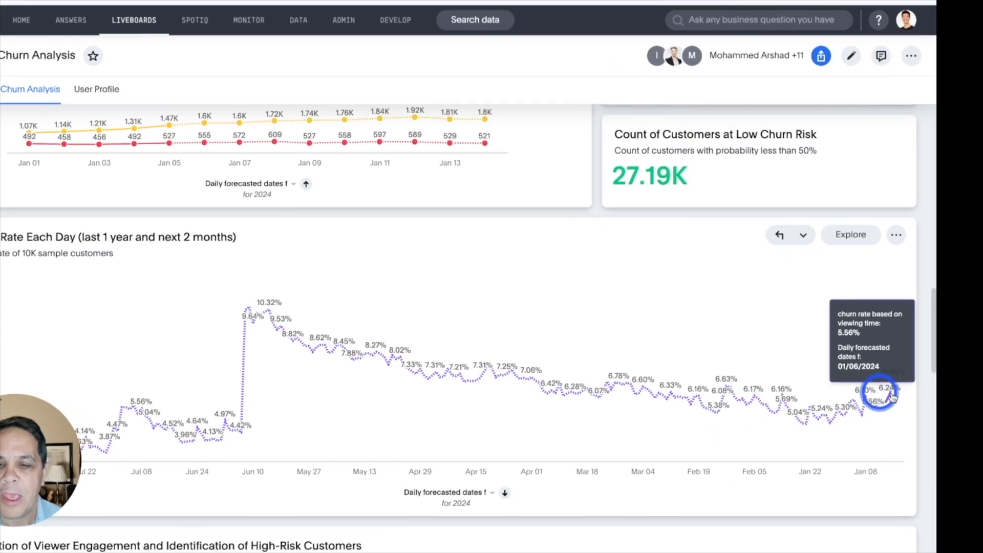
scroll(down, 3)
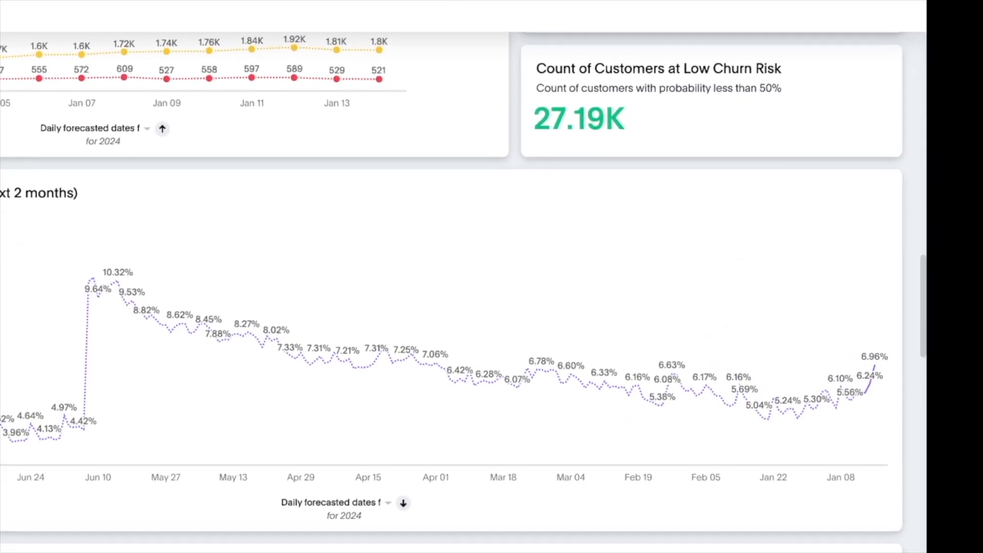
scroll(down, 3)
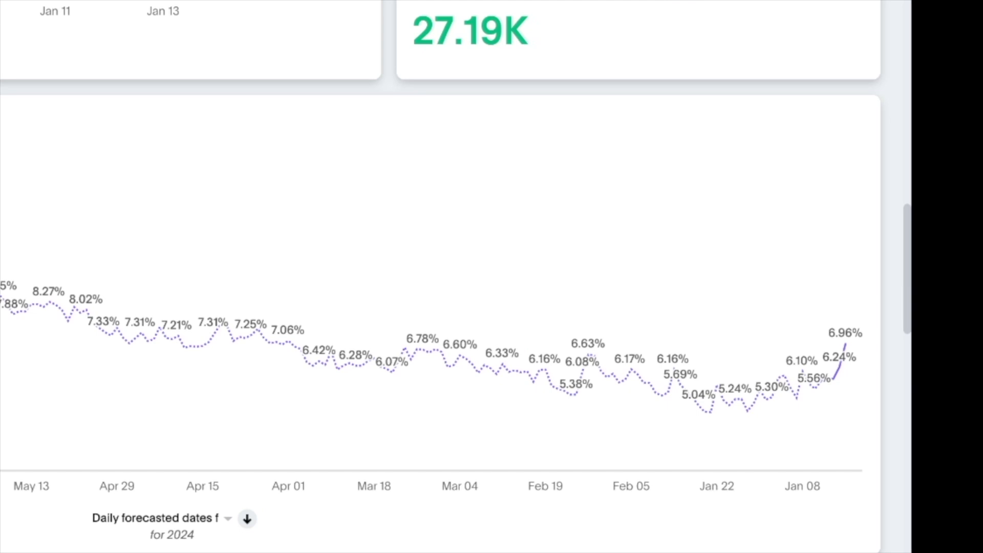
scroll(down, 3)
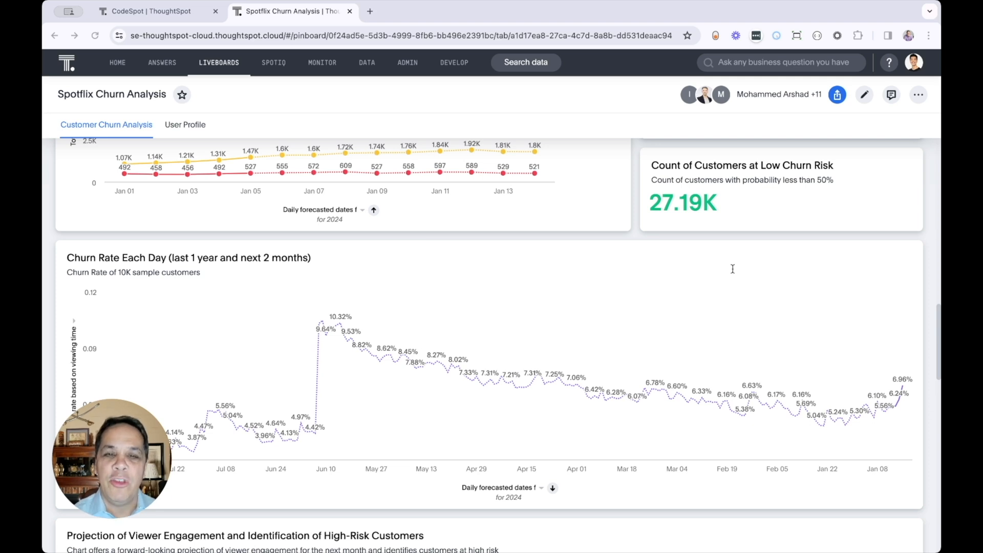
mouse_move(718, 272)
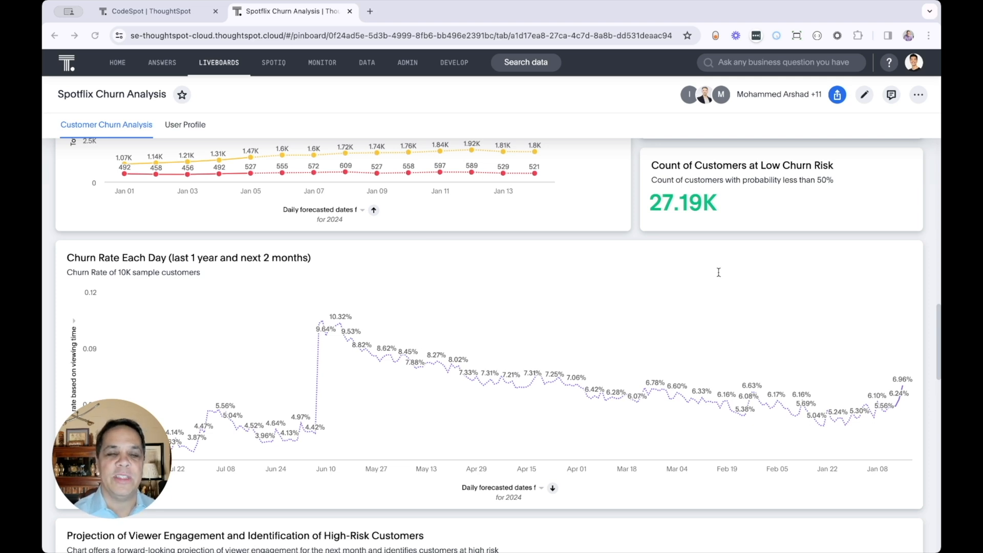